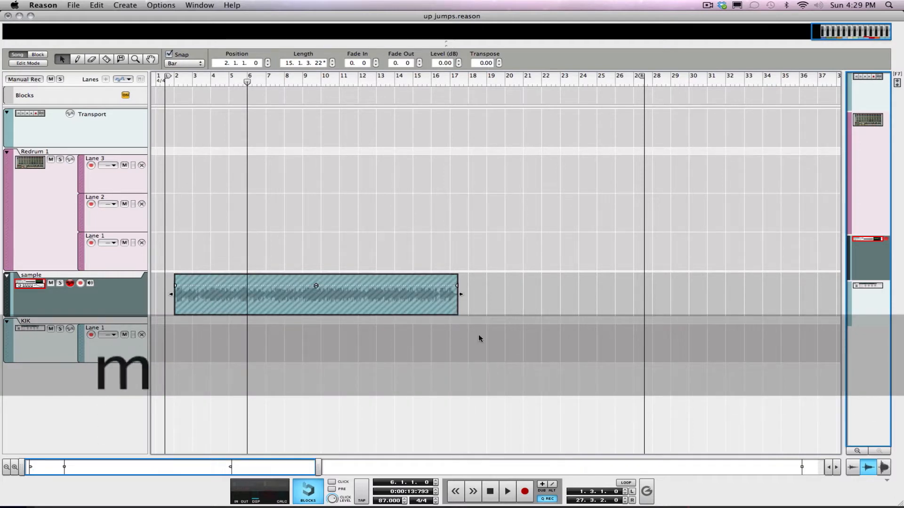
In the rack view, create an NN-XT Advanced Sampler just under the KIK combinator.
key(f6)
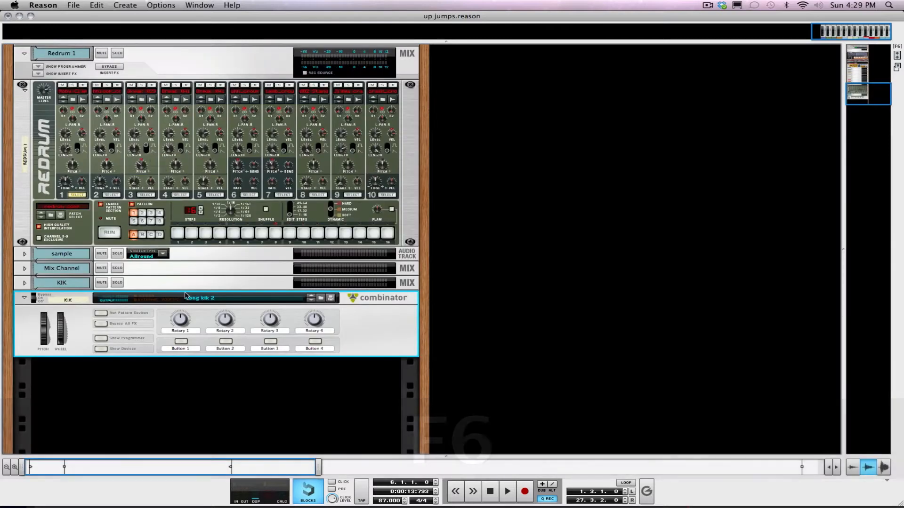
right_click(196, 393)
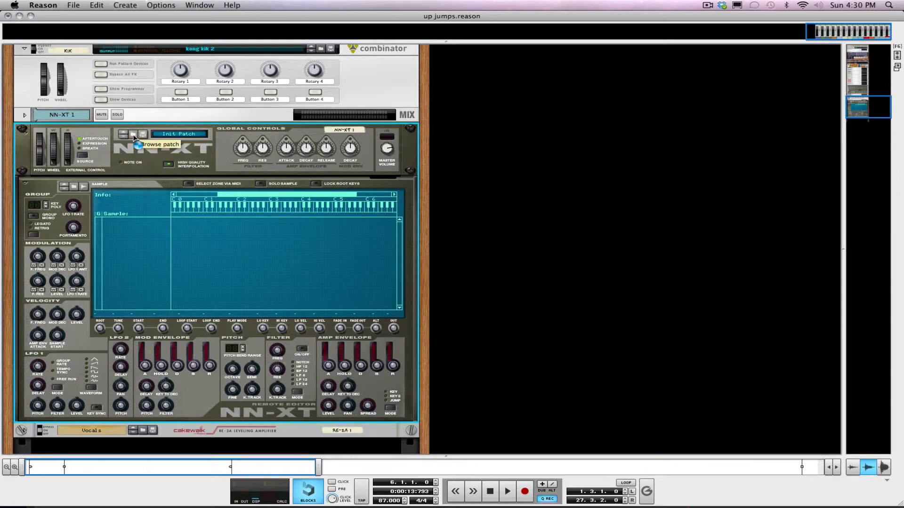
Load sample-temptations.rx2 from the Desktop into the NN-XT.
click(133, 134)
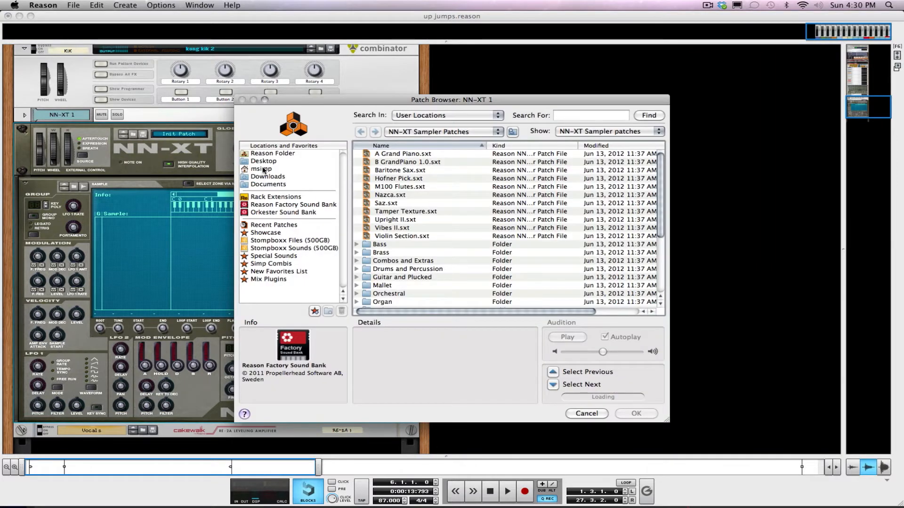
click(263, 161)
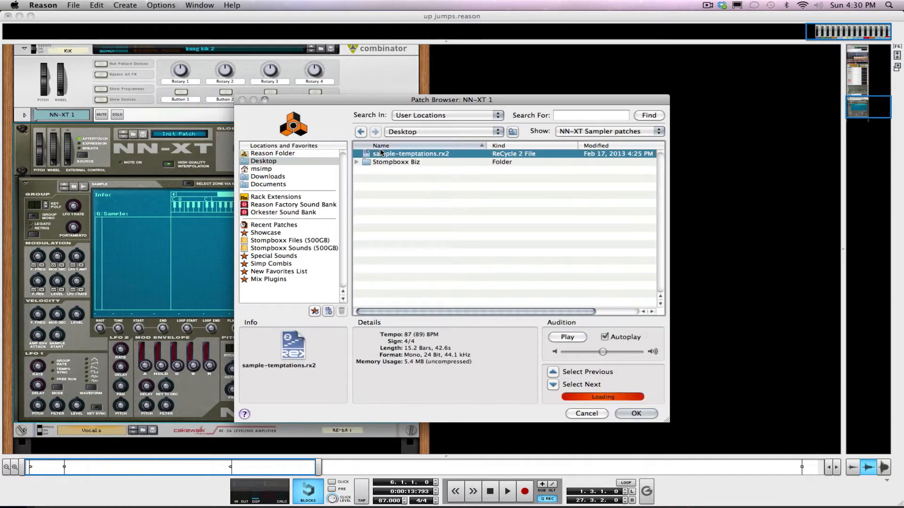
click(635, 414)
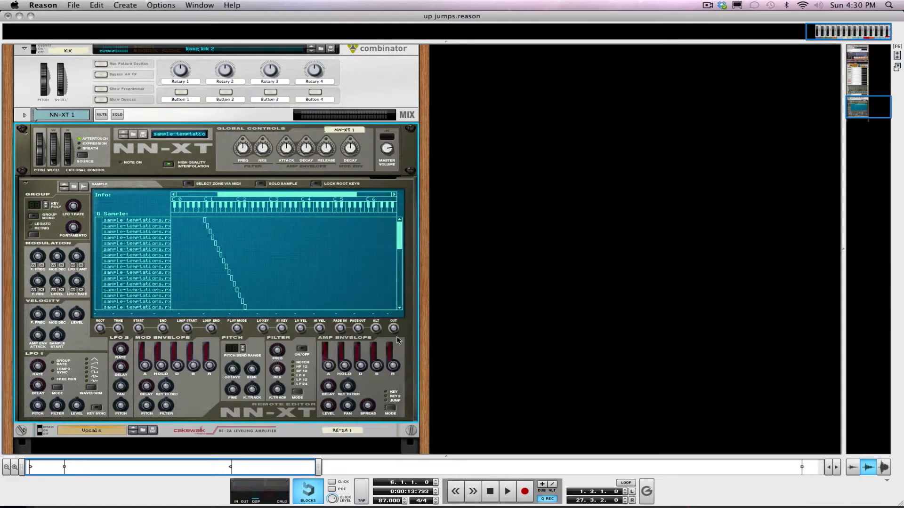
mouse_move(149, 288)
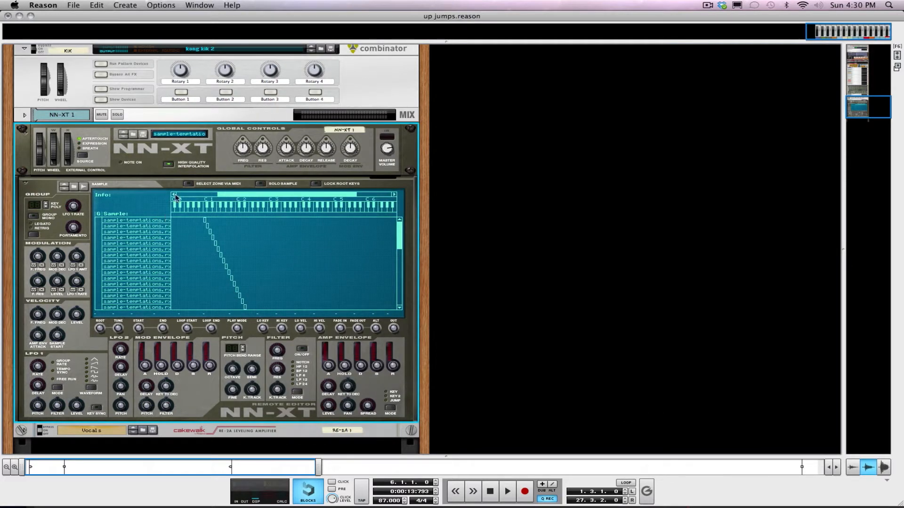
mouse_move(187, 184)
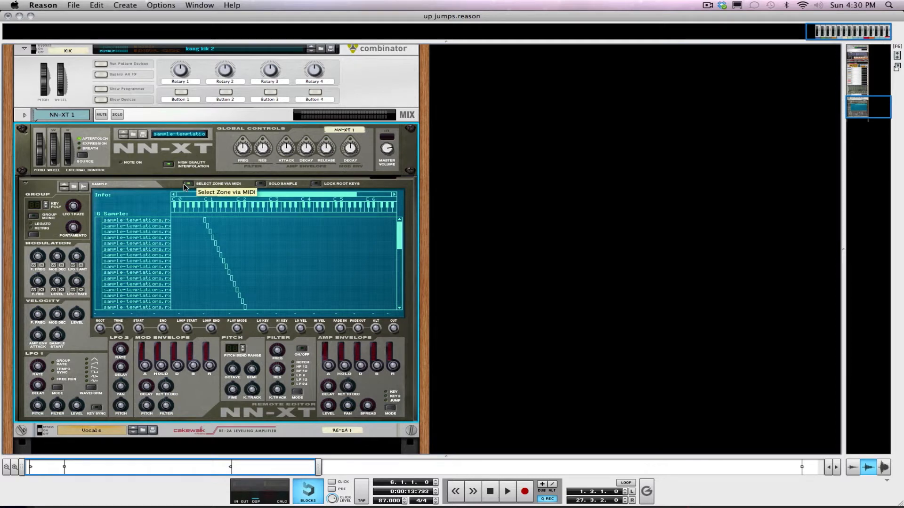
Rename the NN-XT sequencer track to 'sample chopped'.
key(f7)
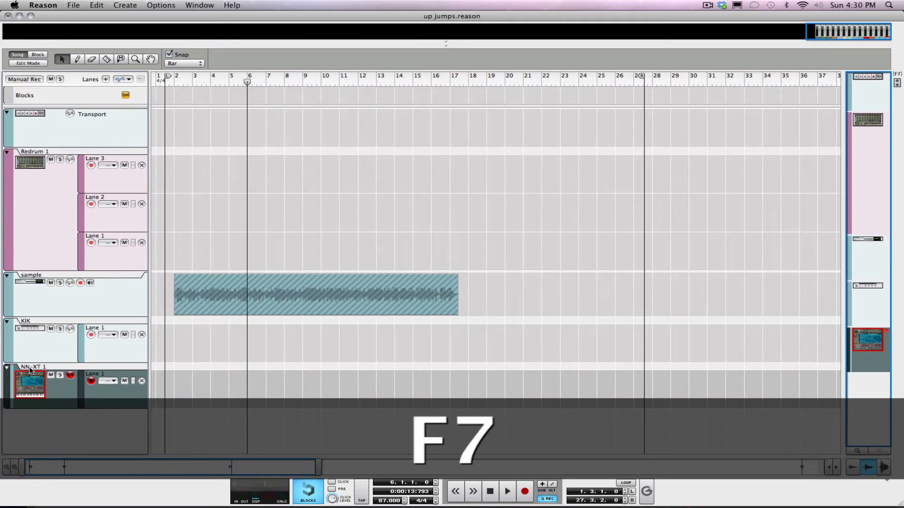
text(sample chopped)
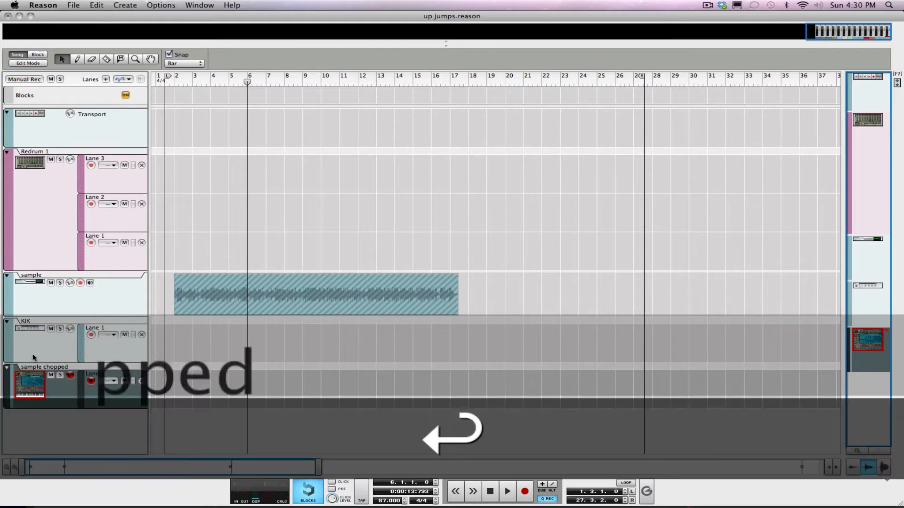
key(f7)
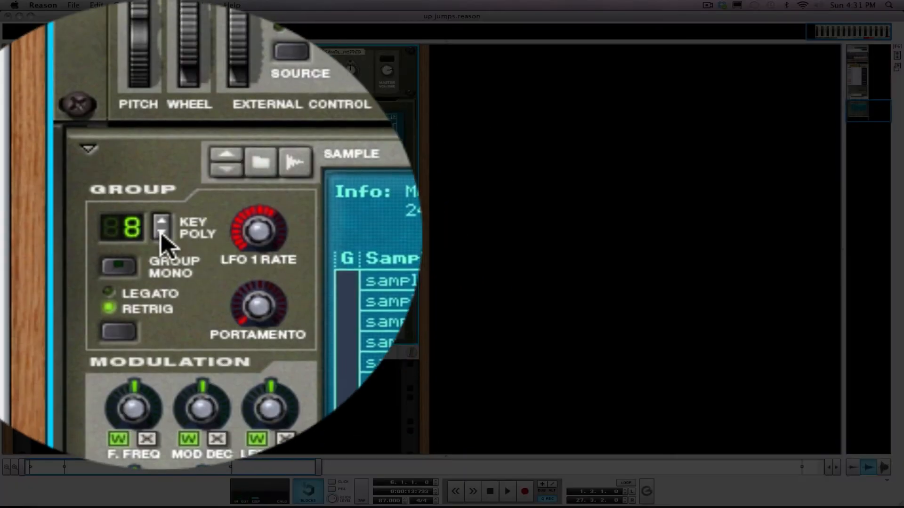
Raise the NN-XT's Key Poly voice count.
click(162, 237)
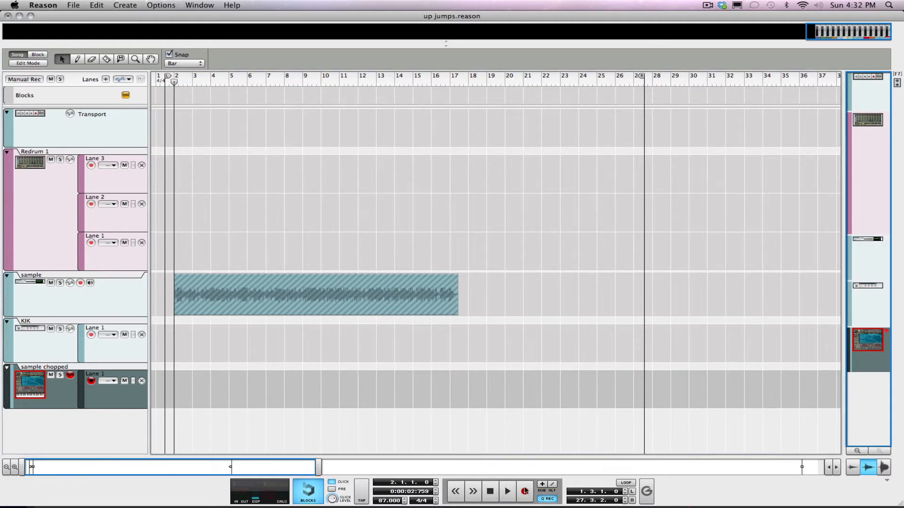
Record a note clip on 'sample chopped' and trim it to bars 3–7.
click(524, 491)
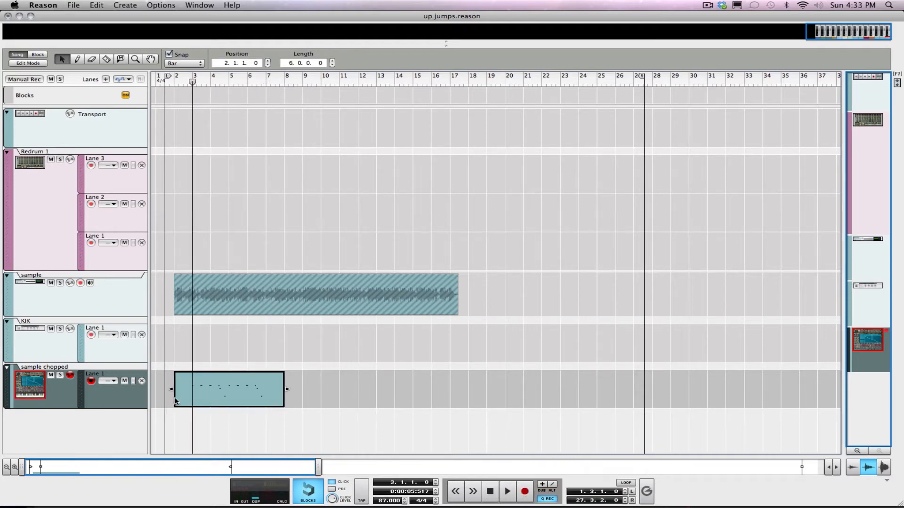
drag(173, 390, 193, 390)
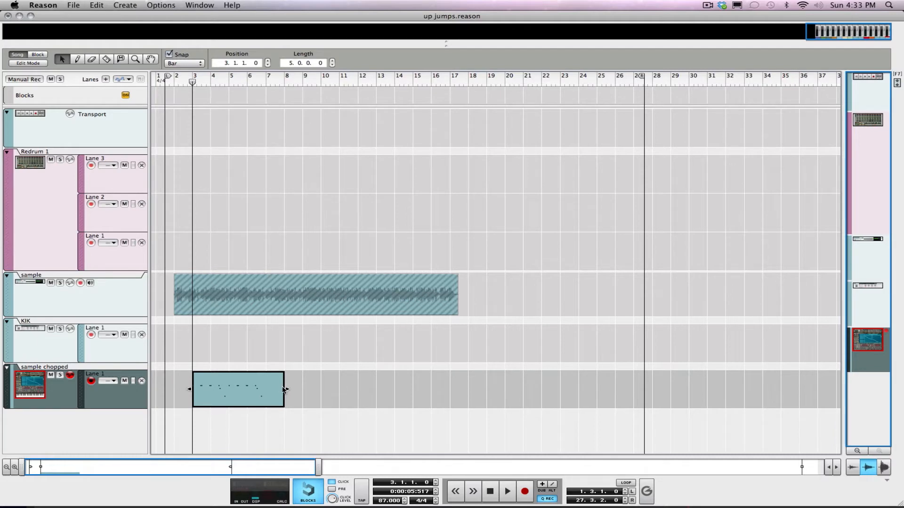
drag(282, 389, 268, 389)
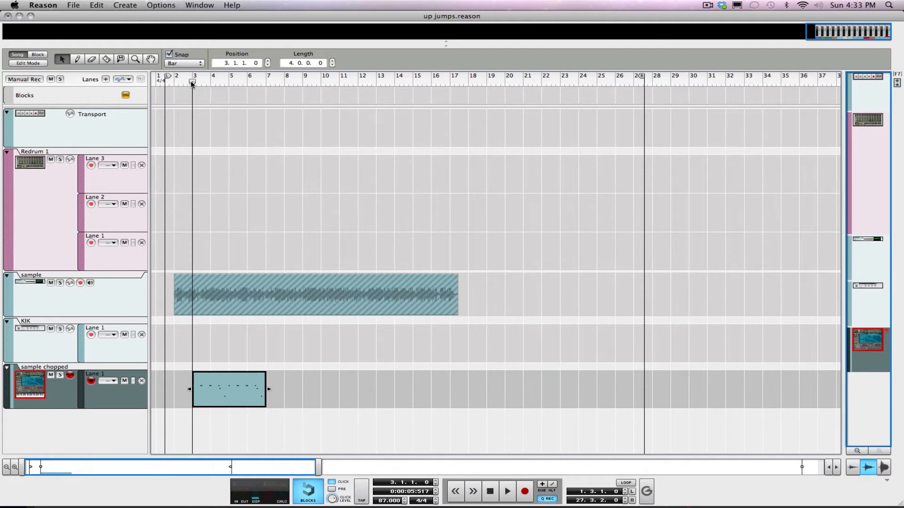
click(506, 491)
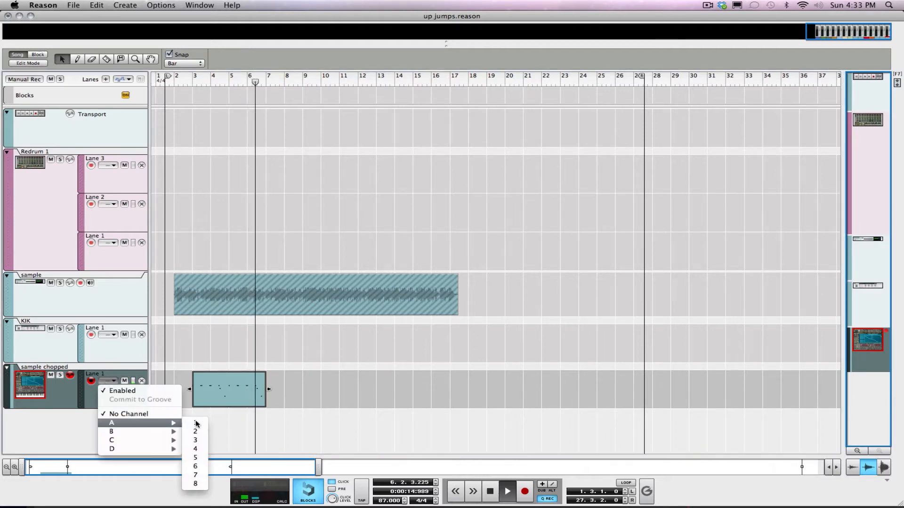
Route 'sample chopped' to groove channel A1 and load MPC-60 55% Shuffle.grov.
click(195, 423)
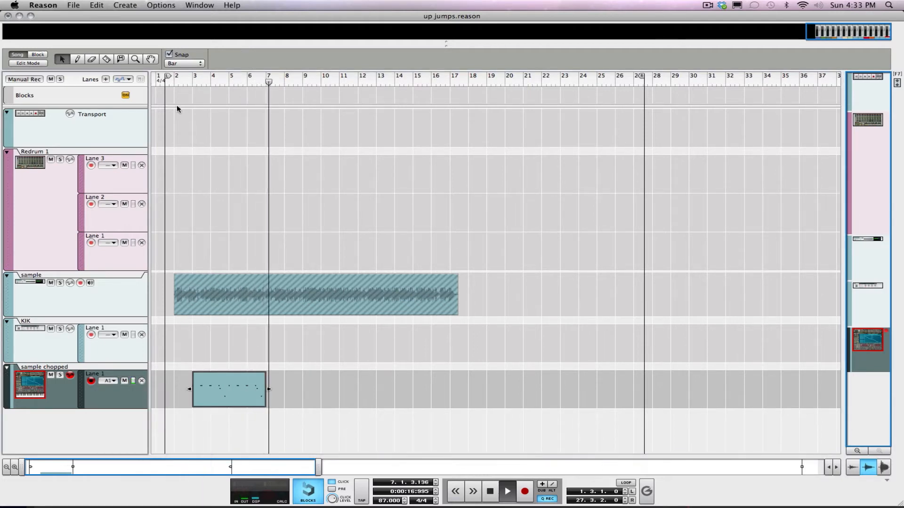
click(228, 390)
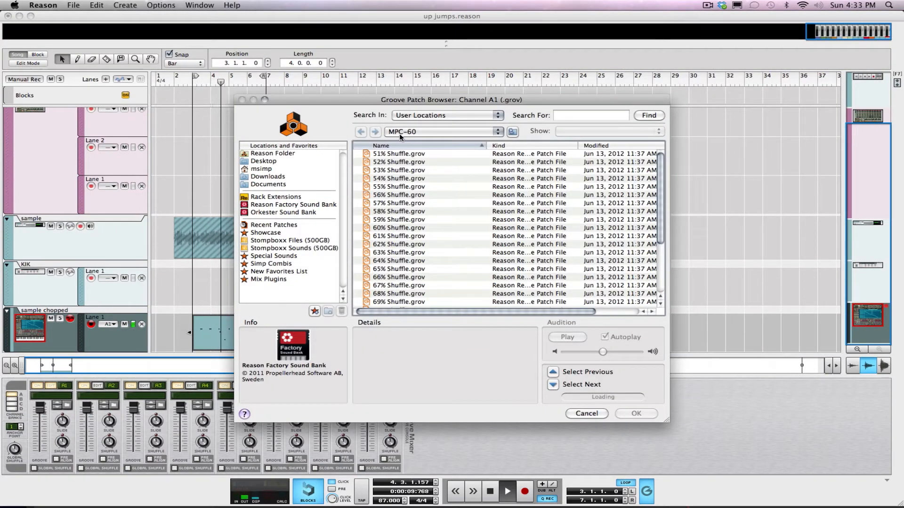
click(397, 186)
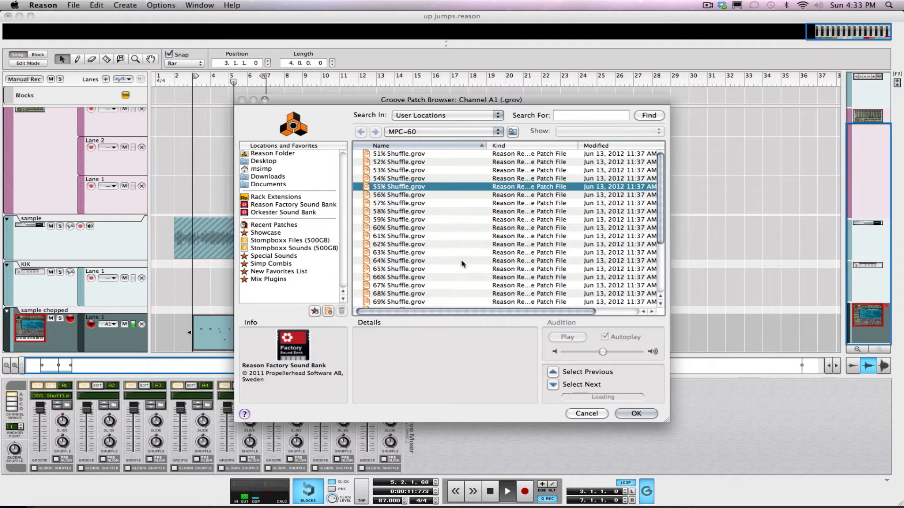
click(635, 413)
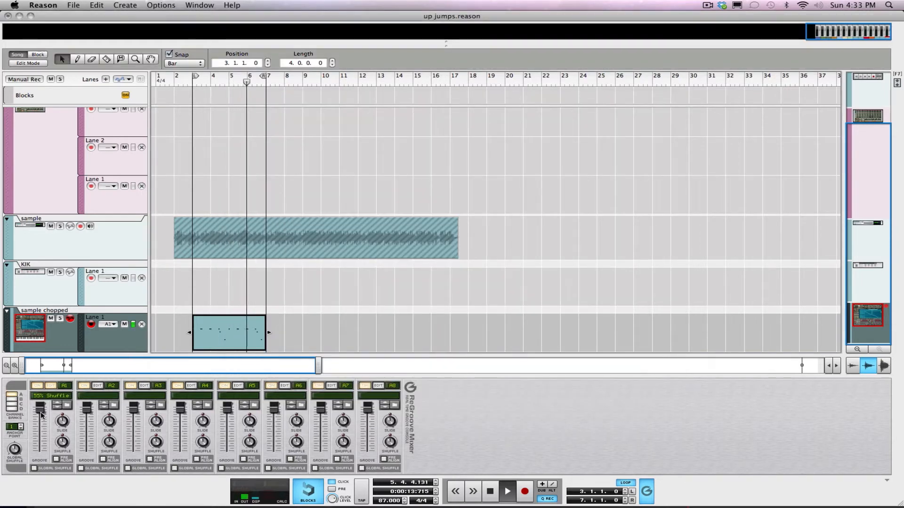
Adjust groove A1's amount fader and Slide knob.
drag(62, 421, 62, 418)
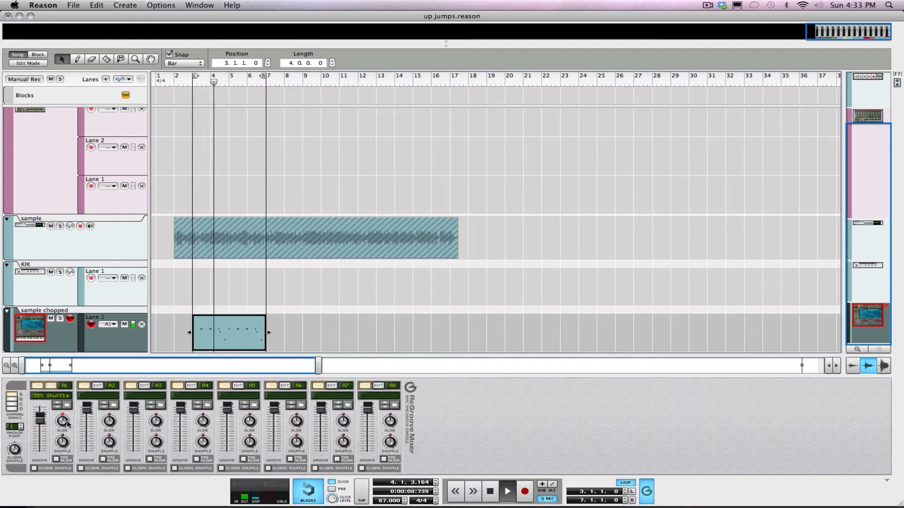
drag(62, 419, 62, 415)
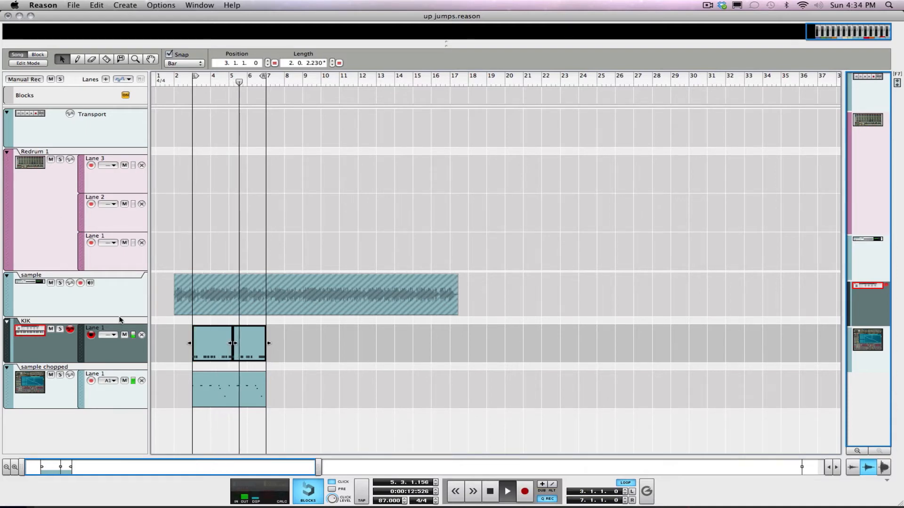
Select the Redrum track's Lane 3 for recording.
click(110, 334)
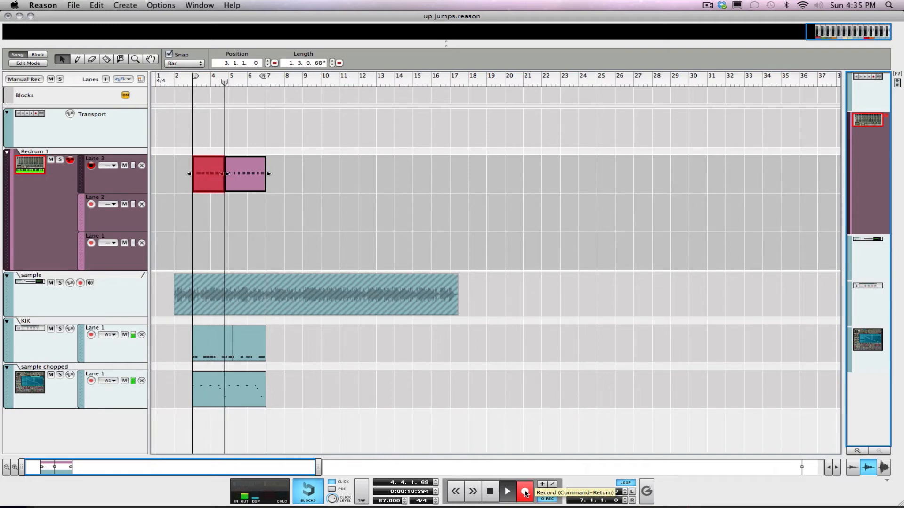
Record a new Redrum Lane 3 take and stretch its clip to the bar 7 loop end.
click(524, 491)
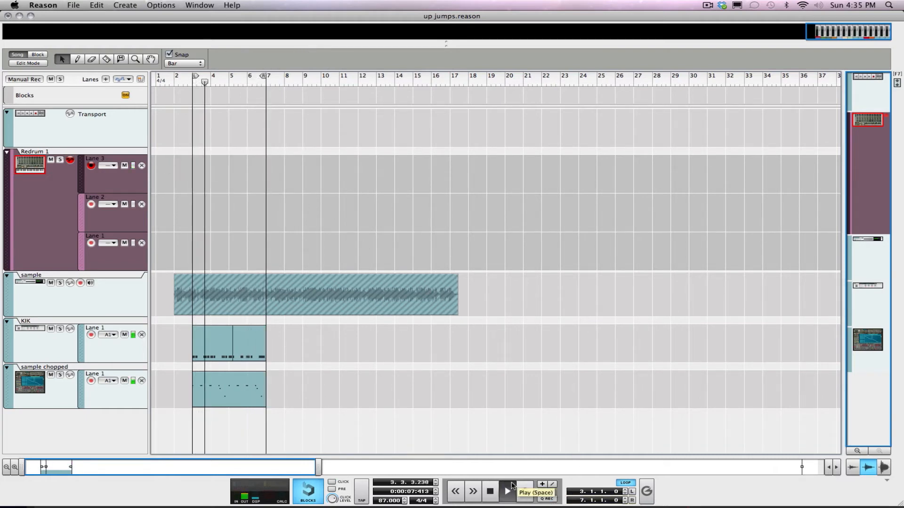
click(506, 491)
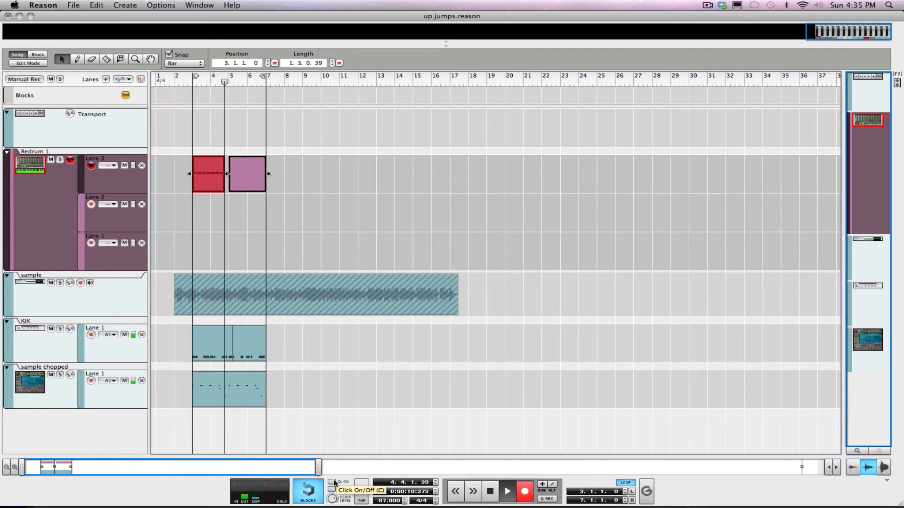
drag(225, 174, 236, 173)
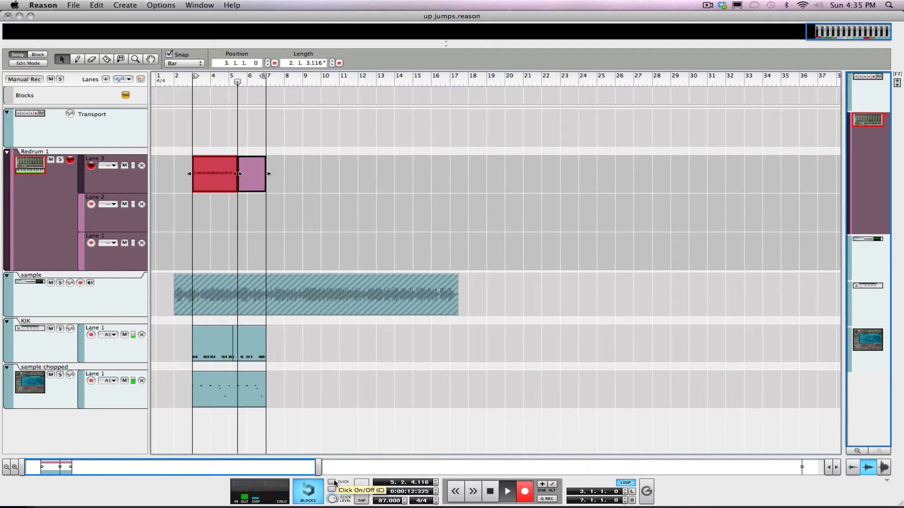
drag(235, 174, 248, 174)
text(tam)
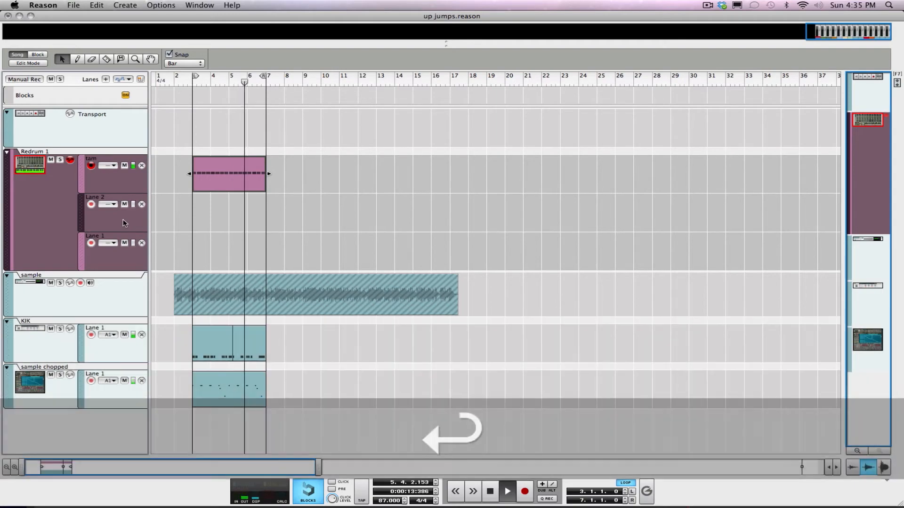
Confirm the 'tam' lane name and bring up the Main Mixer.
key(F5)
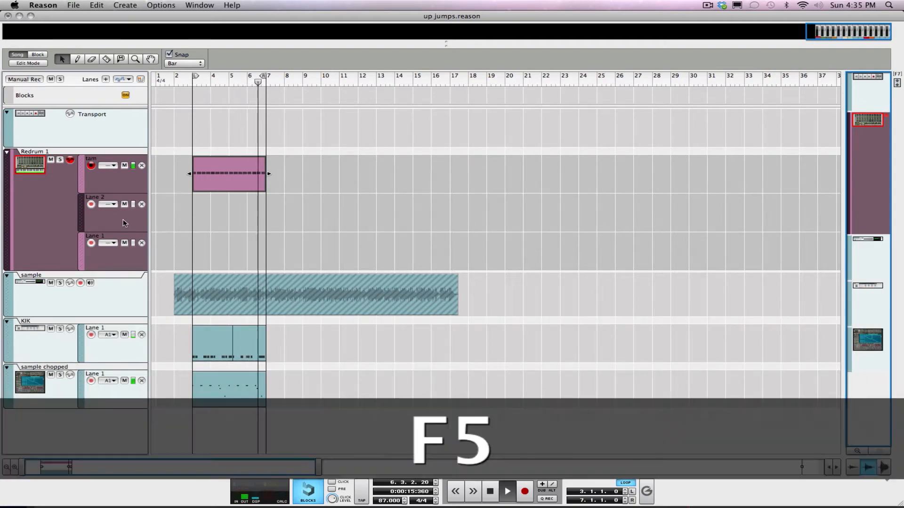
key(f5)
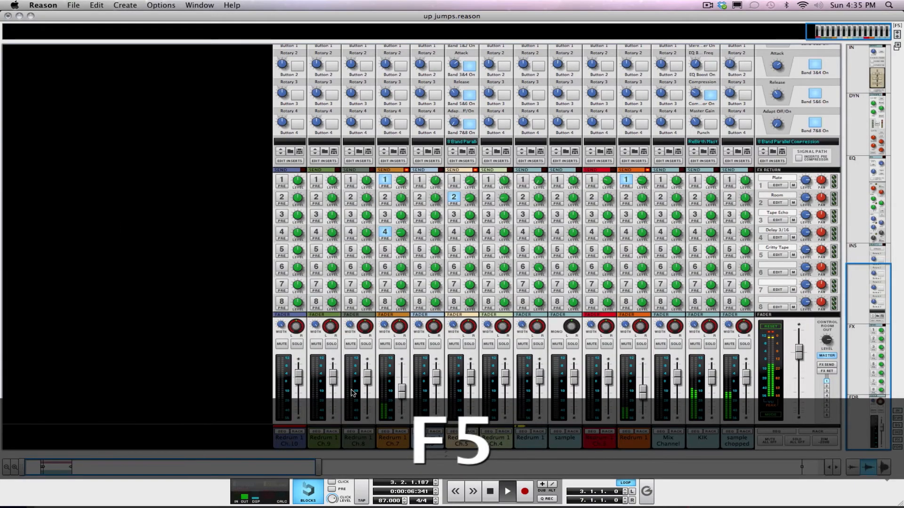
Lower channel 7 to about -3 dB, name it tam, and reveal the EQ sections.
drag(401, 386, 401, 380)
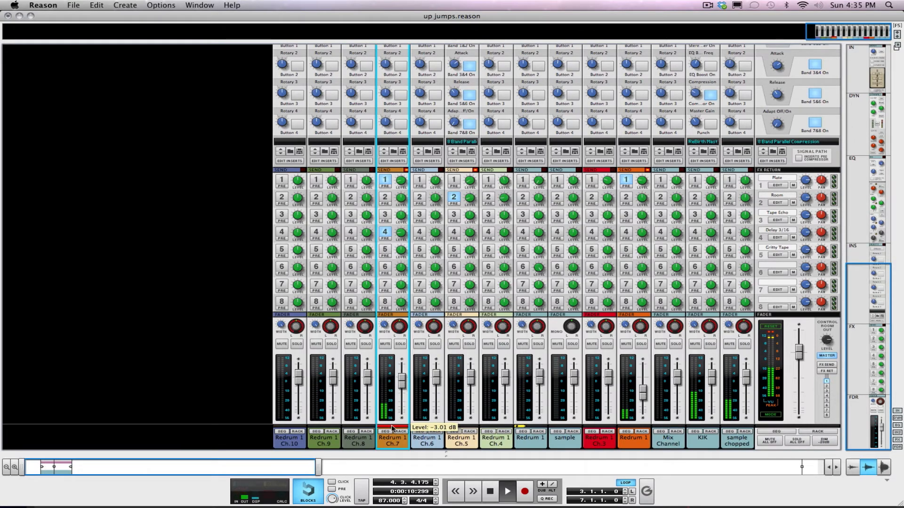
double_click(392, 441)
text(tam)
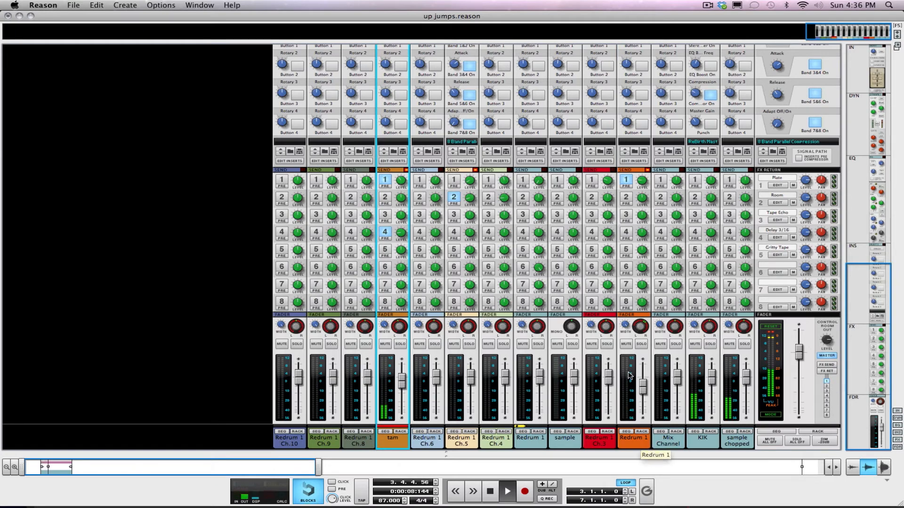
click(642, 344)
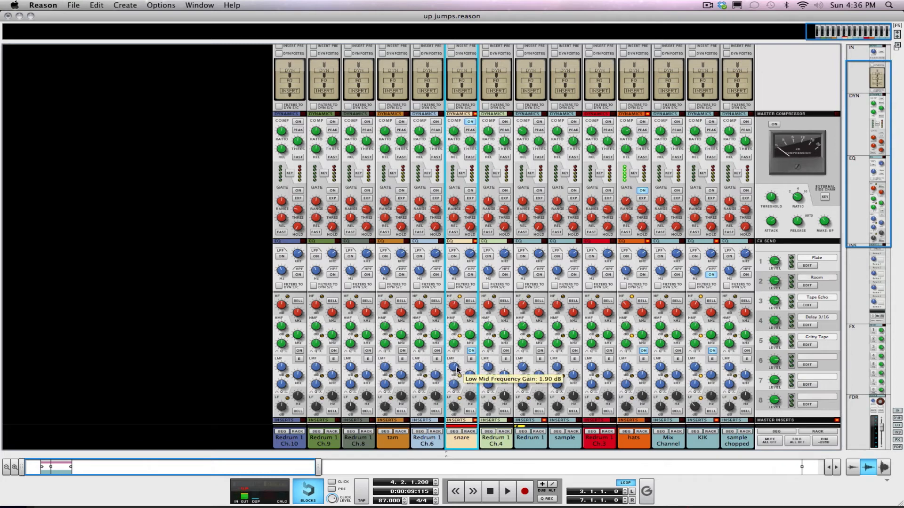
mouse_move(467, 276)
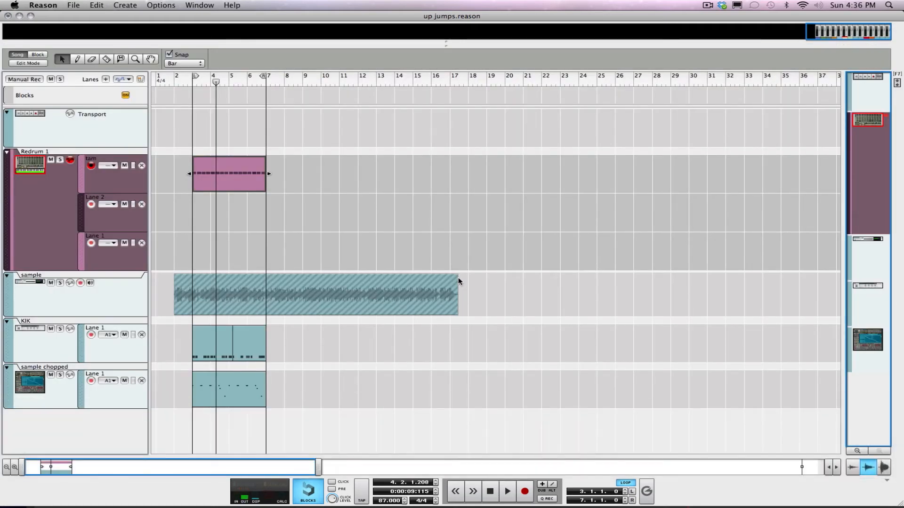
mouse_move(139, 243)
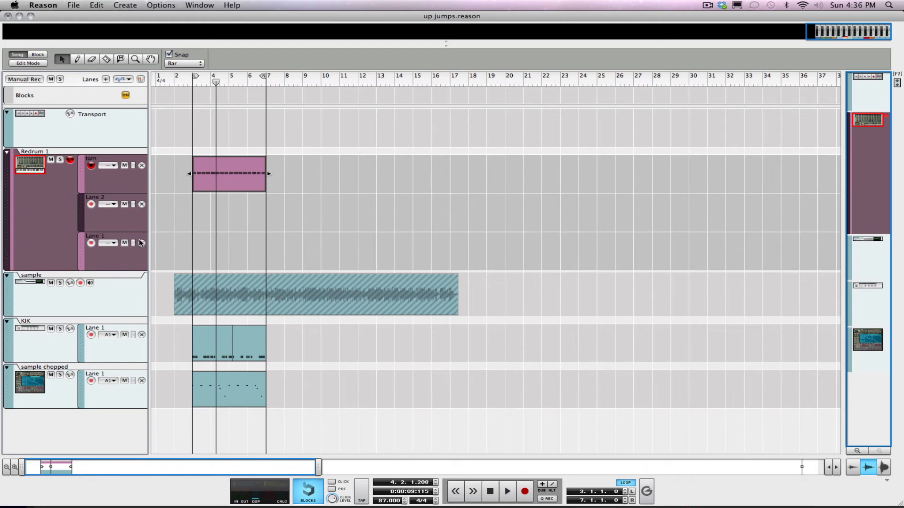
Record a four-bar hi-hat clip from bar 3 on Redrum Lane 2, then show the mixer.
click(229, 173)
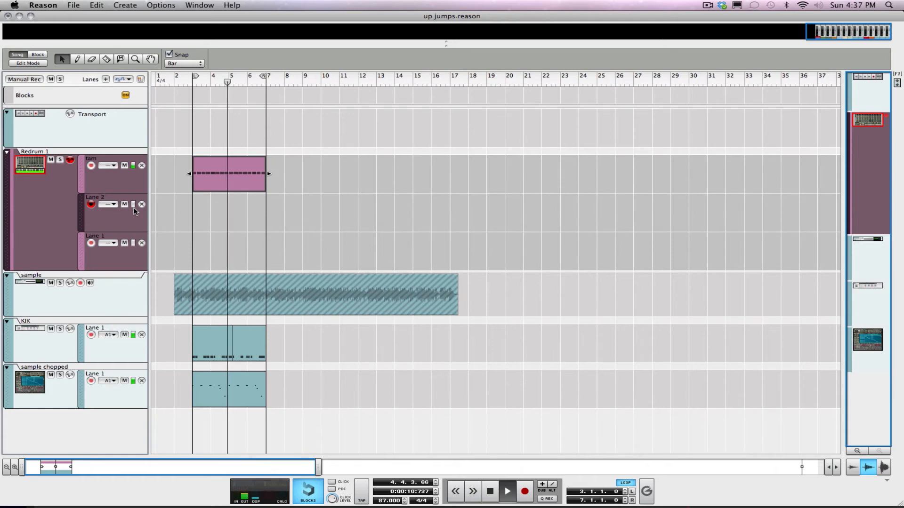
click(505, 491)
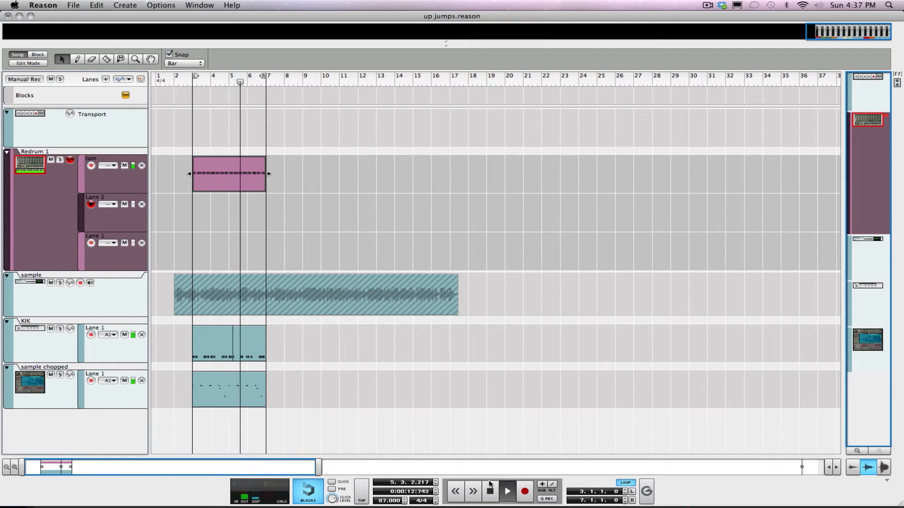
click(506, 491)
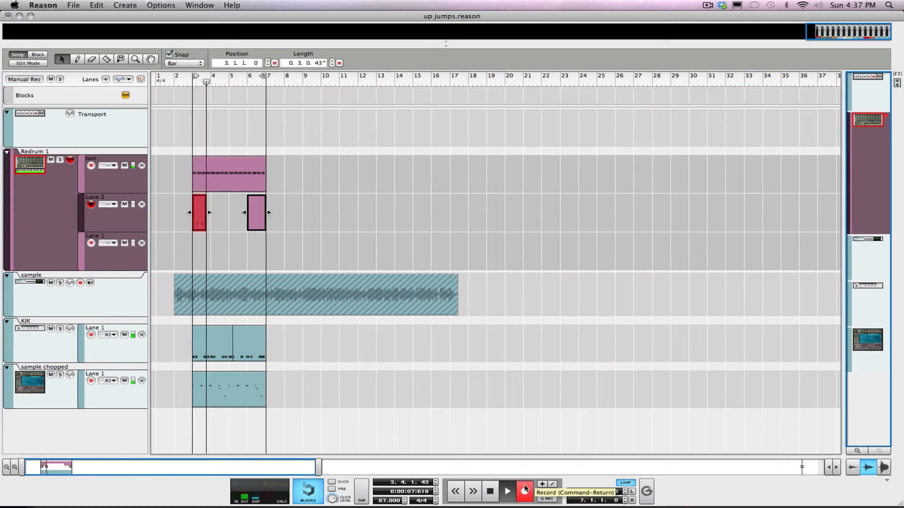
click(523, 491)
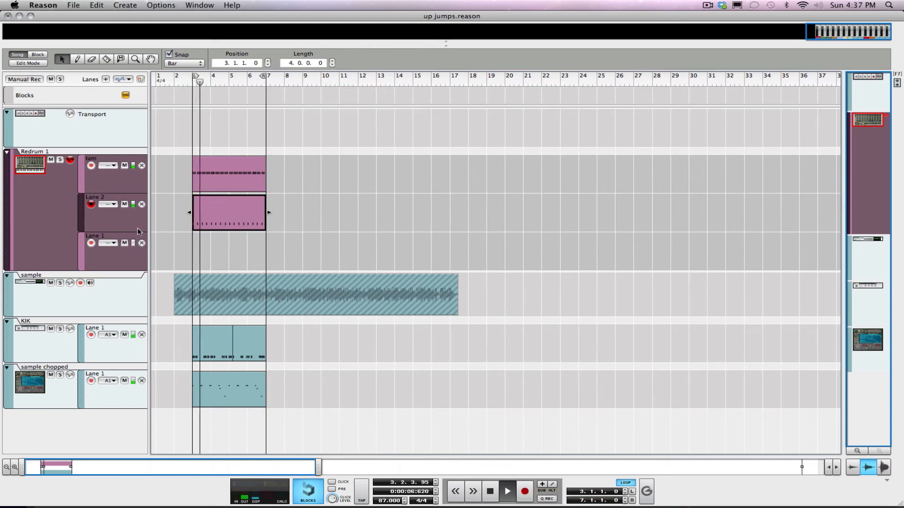
key(f5)
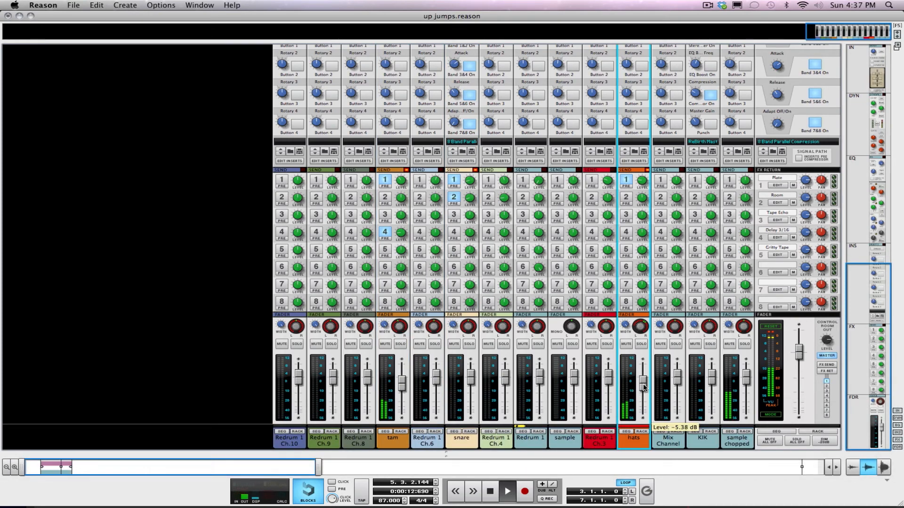
Pull the hats channel fader down to -5.38 dB.
drag(641, 385, 641, 375)
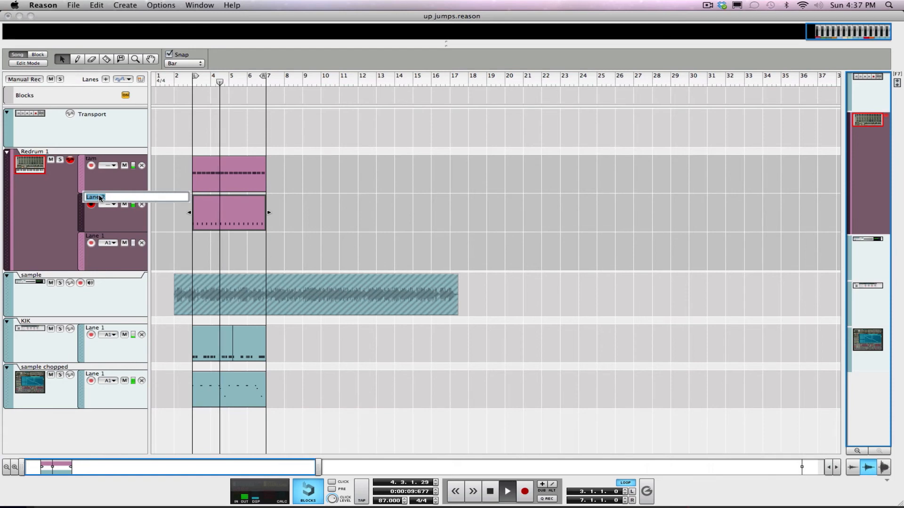
Confirm the second Redrum lane as 'hats' and rename the third lane 'snare'.
text(hats)
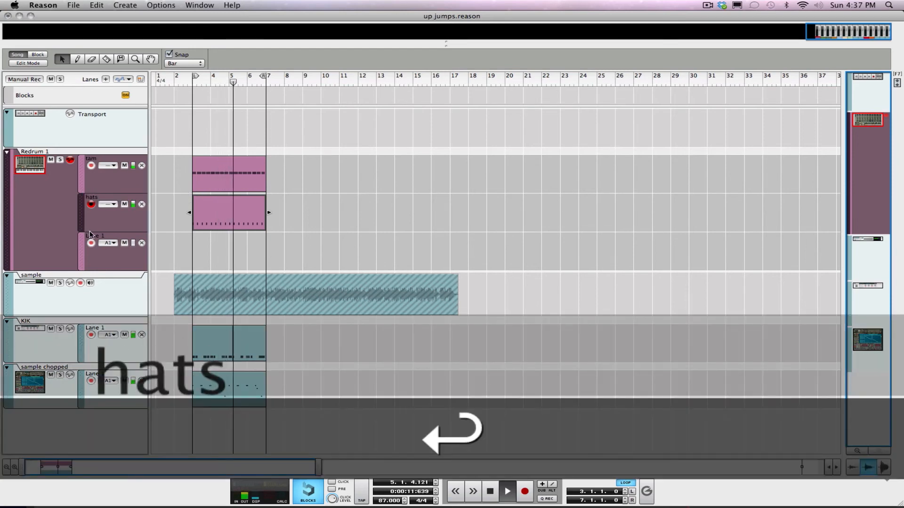
double_click(95, 236)
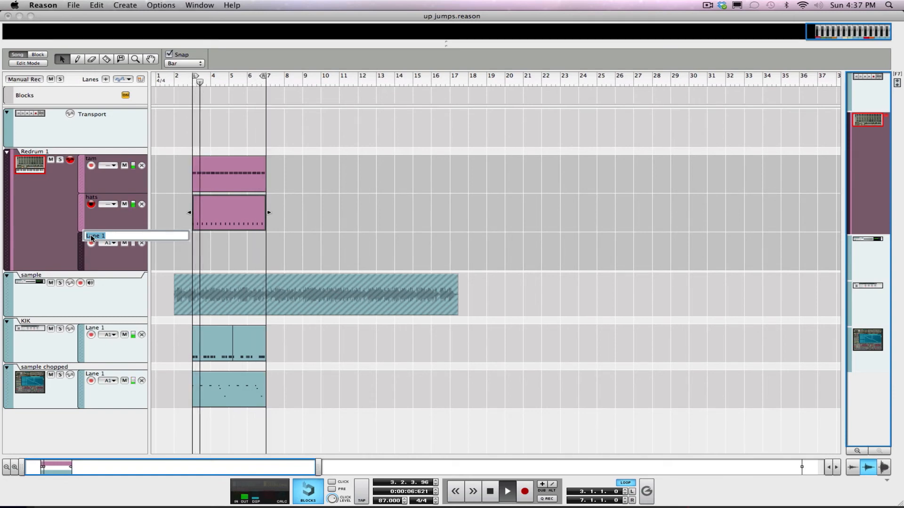
text(snare)
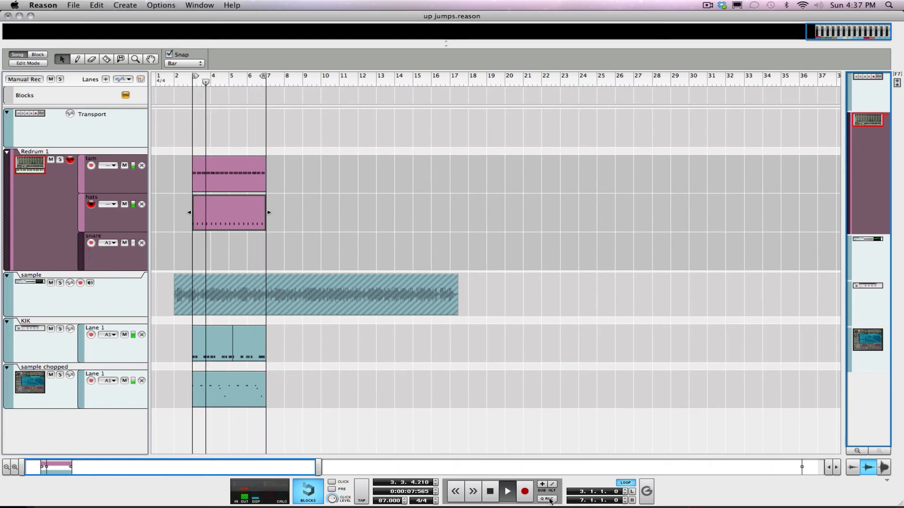
With Q REC on, record snare hits over bars 3–7, then add empty Lane 4.
click(546, 498)
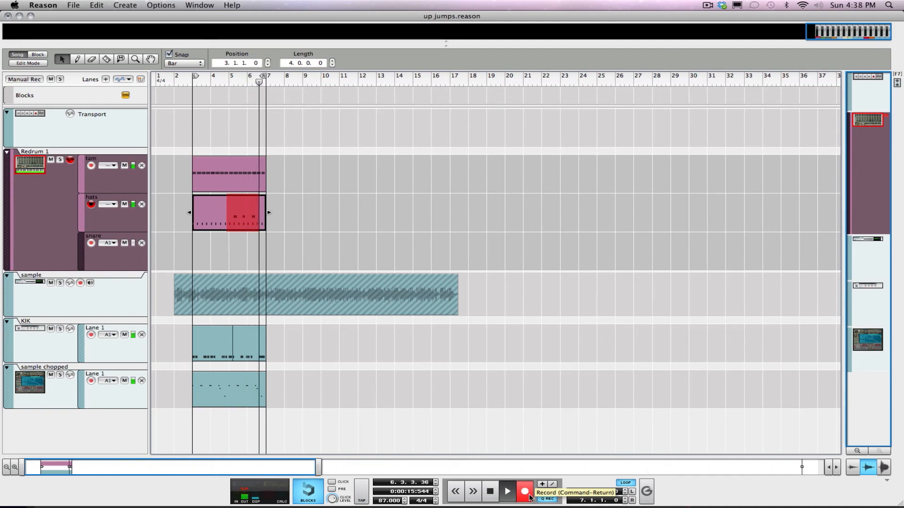
click(506, 491)
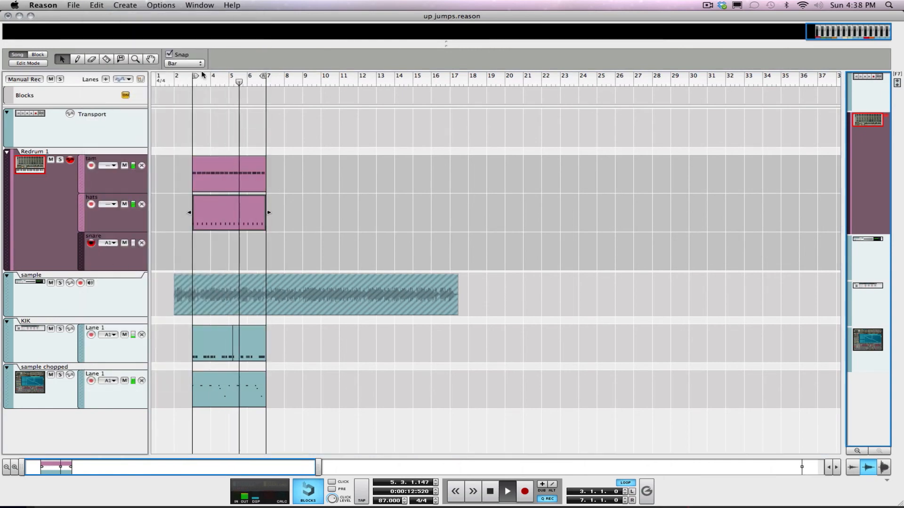
click(229, 213)
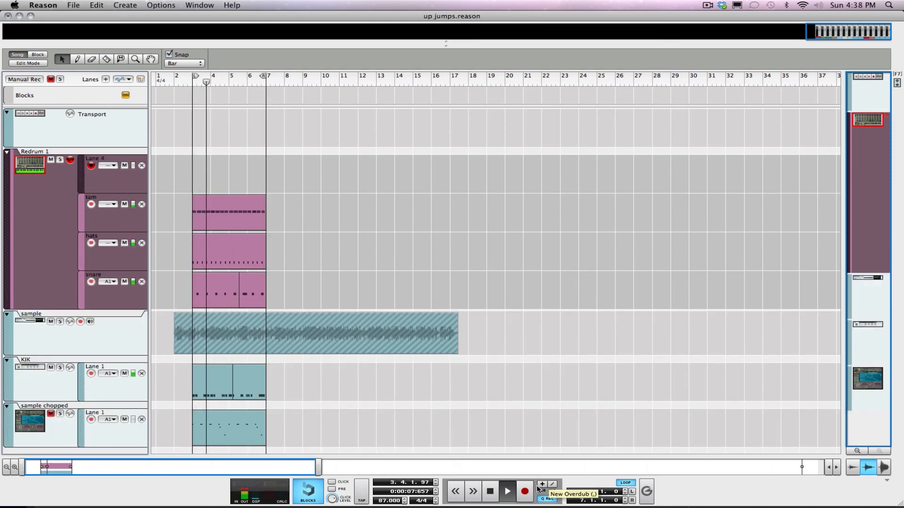
Name Redrum's fourth lane 'clap', record a clap clip over bars 5–7, and show the rack.
click(506, 491)
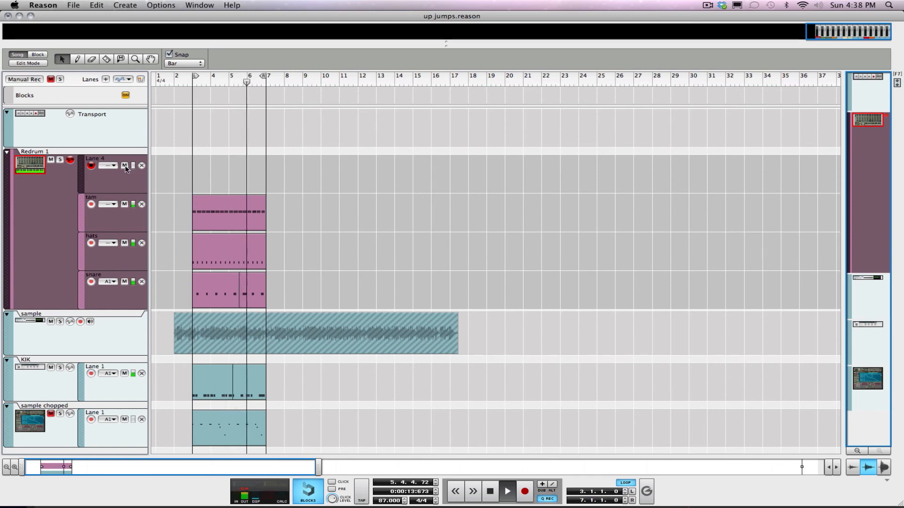
double_click(96, 158)
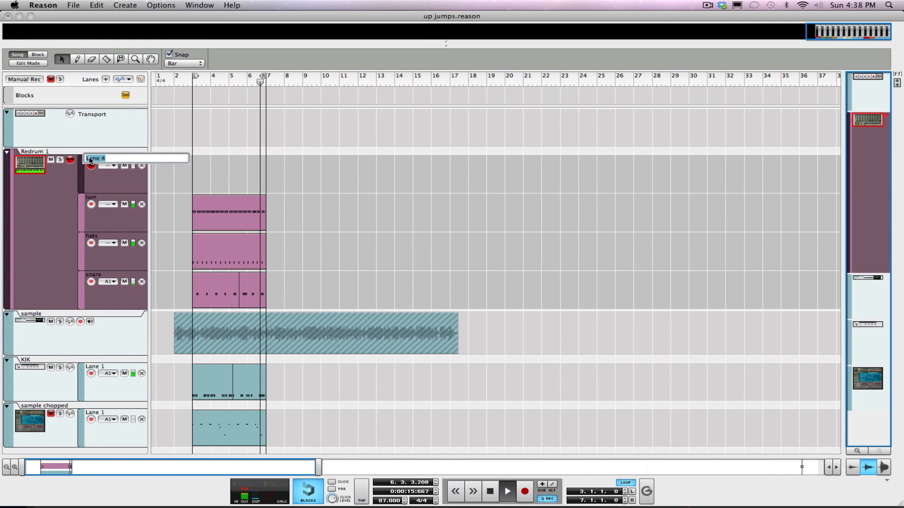
text(clap)
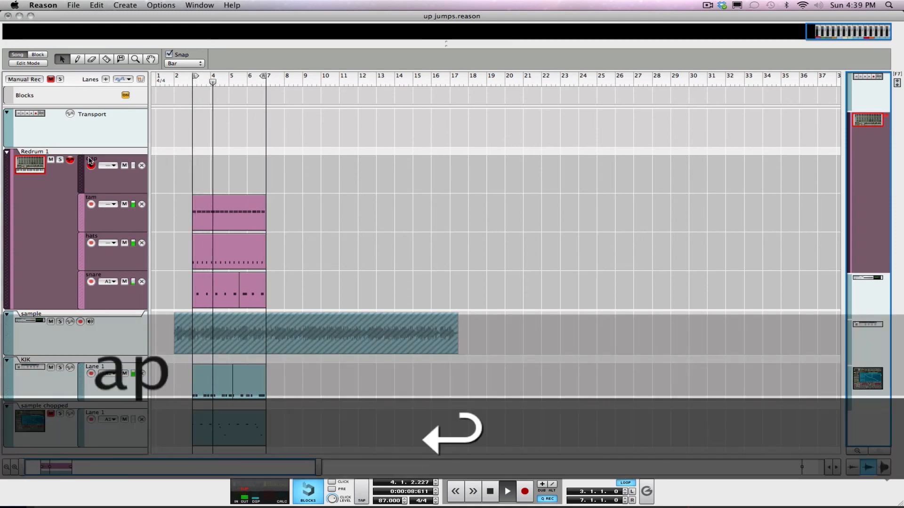
key(f5)
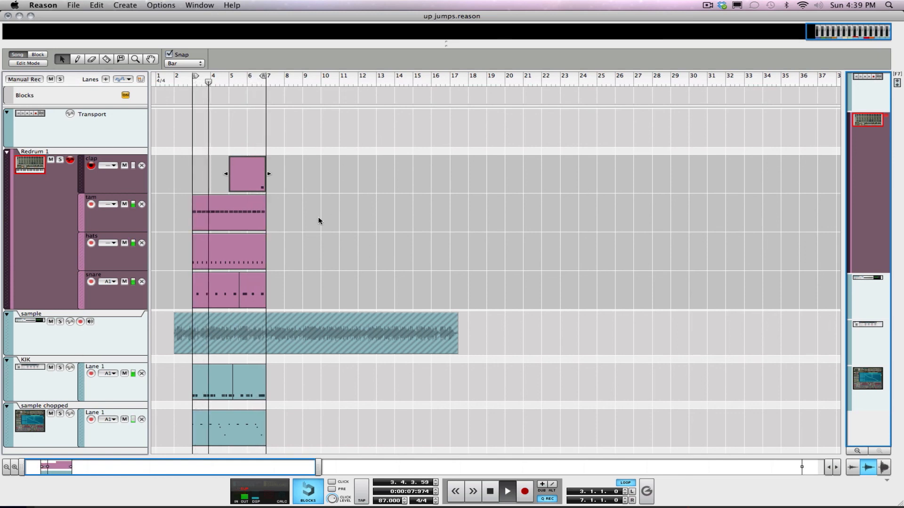
key(F6)
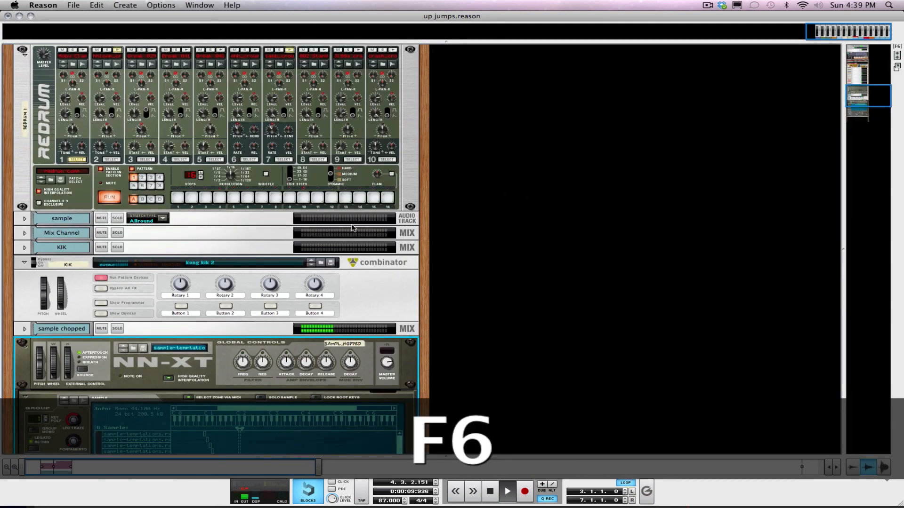